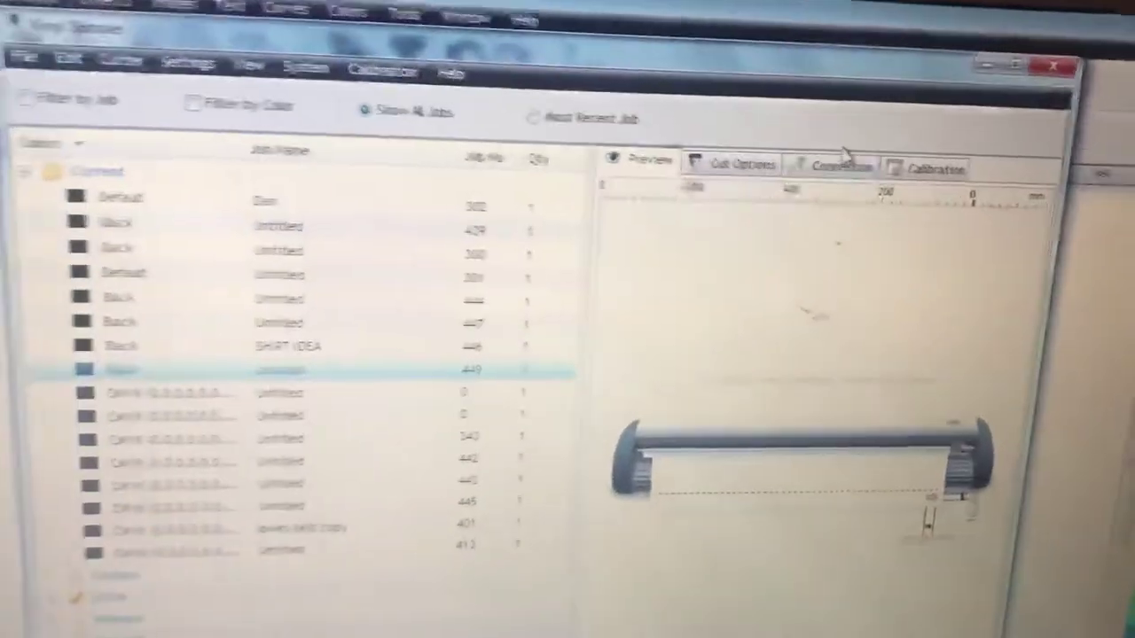
Show the Connection settings for the SK-720 cutter on Direct COM Port COM7.
left_click(833, 167)
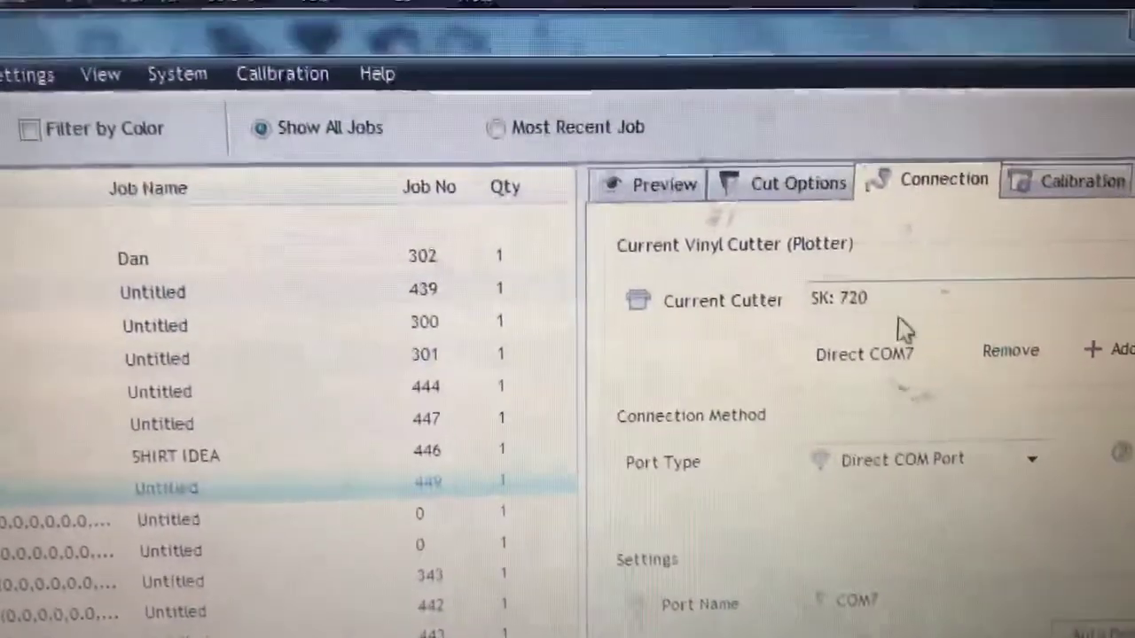